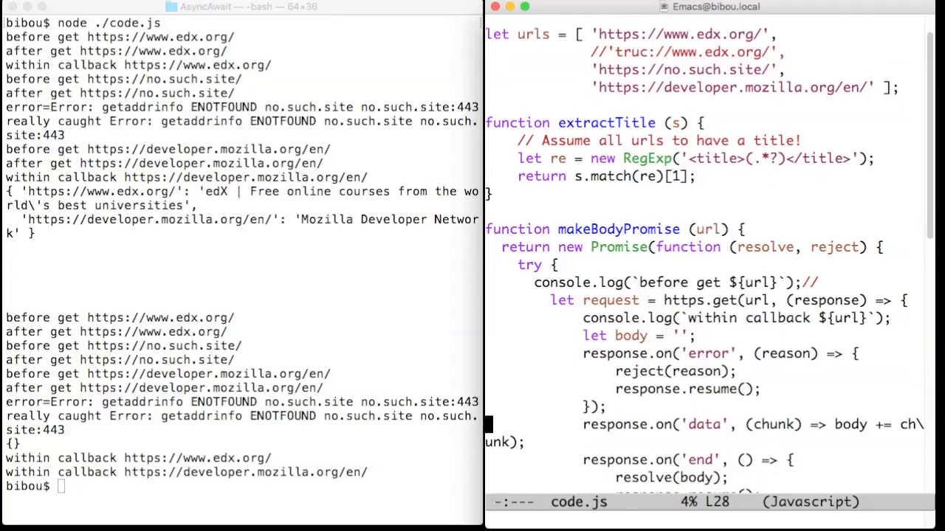
{"action": "scroll", "scroll_direction": "down", "scroll_amount": 3}
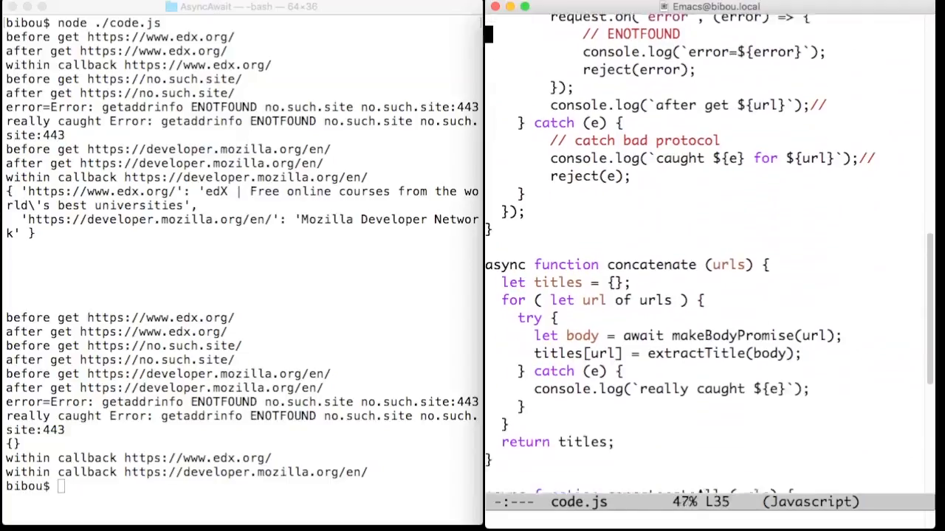
{"action": "scroll", "scroll_direction": "down", "scroll_amount": 3}
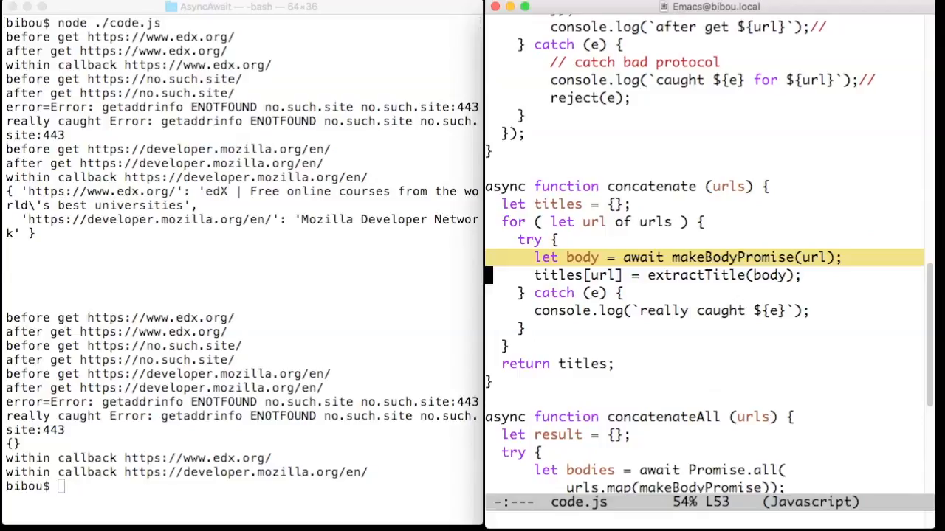
{"action": "scroll", "scroll_direction": "down", "scroll_amount": 3}
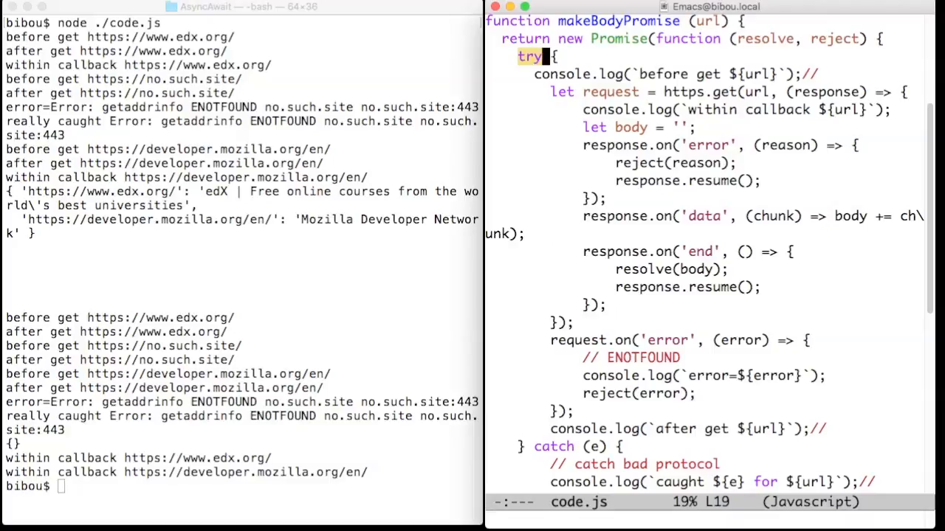
{"action": "left_click", "coordinate": [593, 463]}
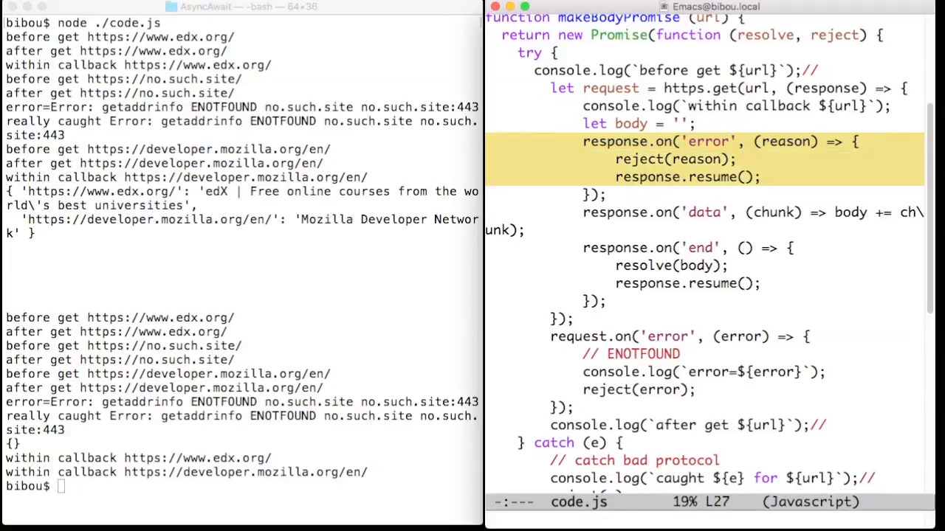
{"action": "scroll", "scroll_direction": "down", "scroll_amount": 3}
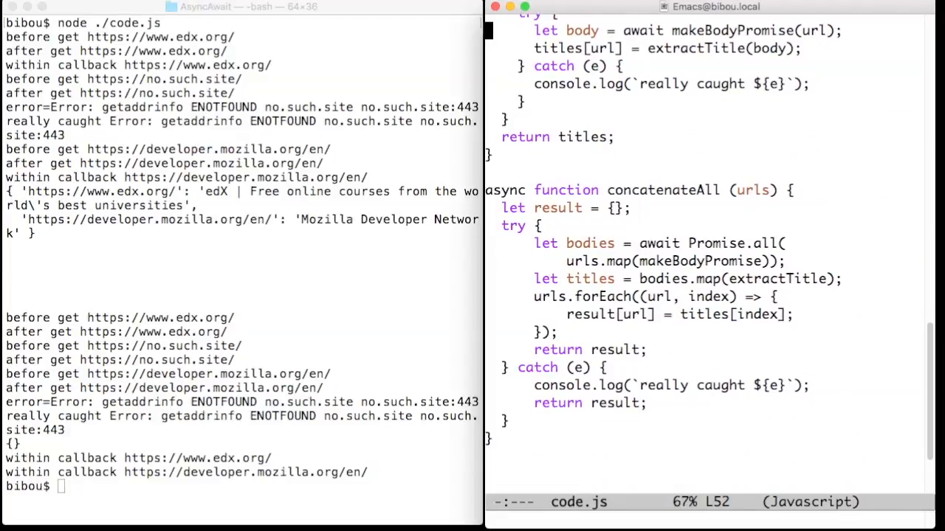
{"action": "left_click", "coordinate": [591, 242]}
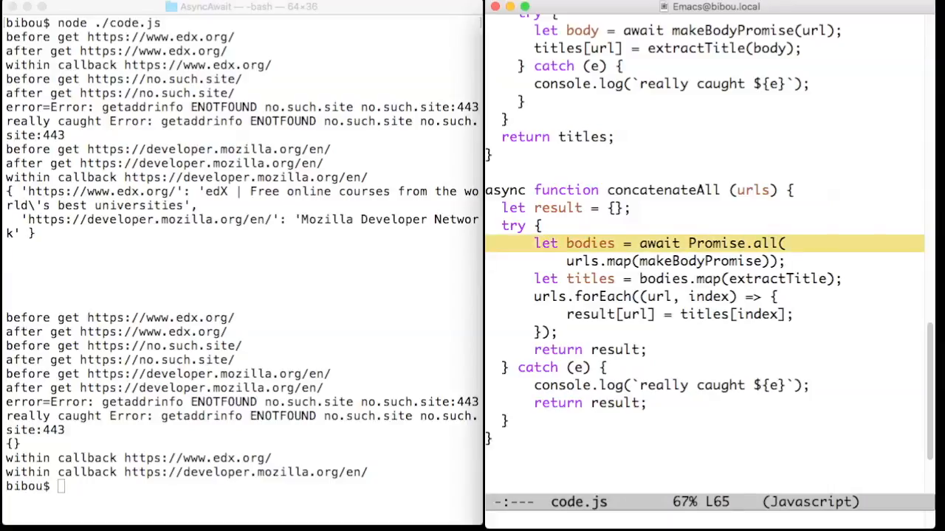